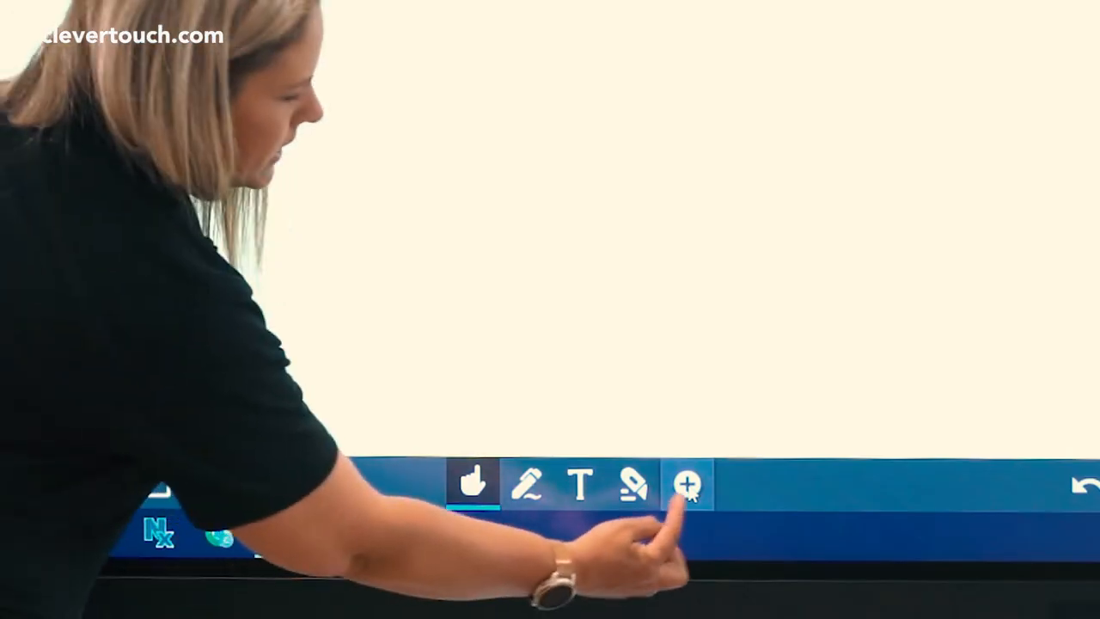
- Open the Content library from the + menu and go to its Shapes category
left_click(687, 483)
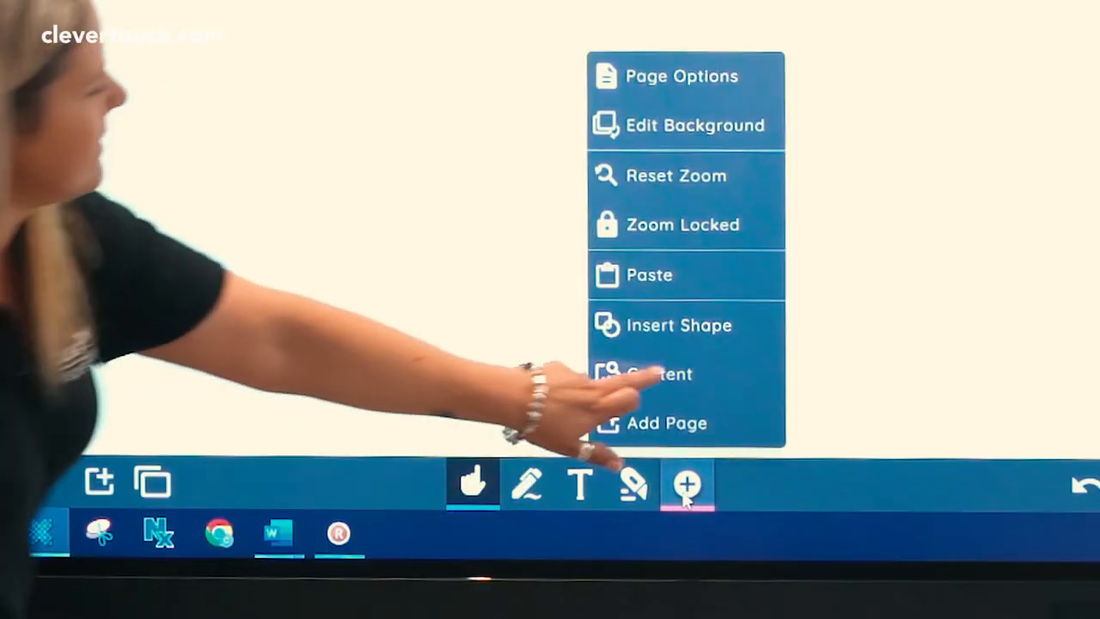
left_click(657, 373)
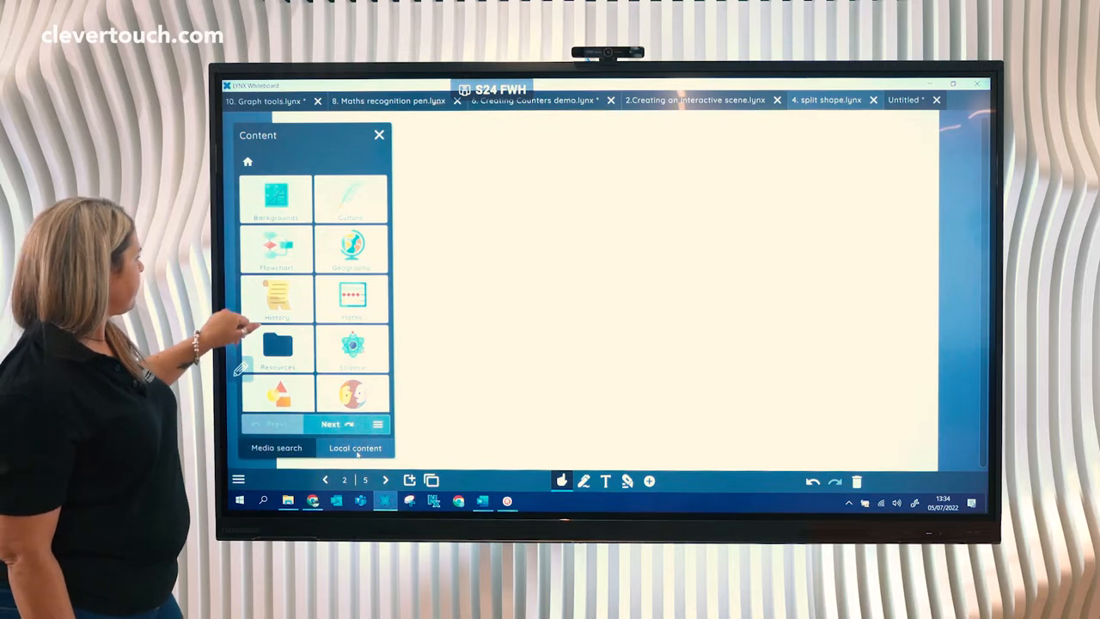
mouse_move(327, 344)
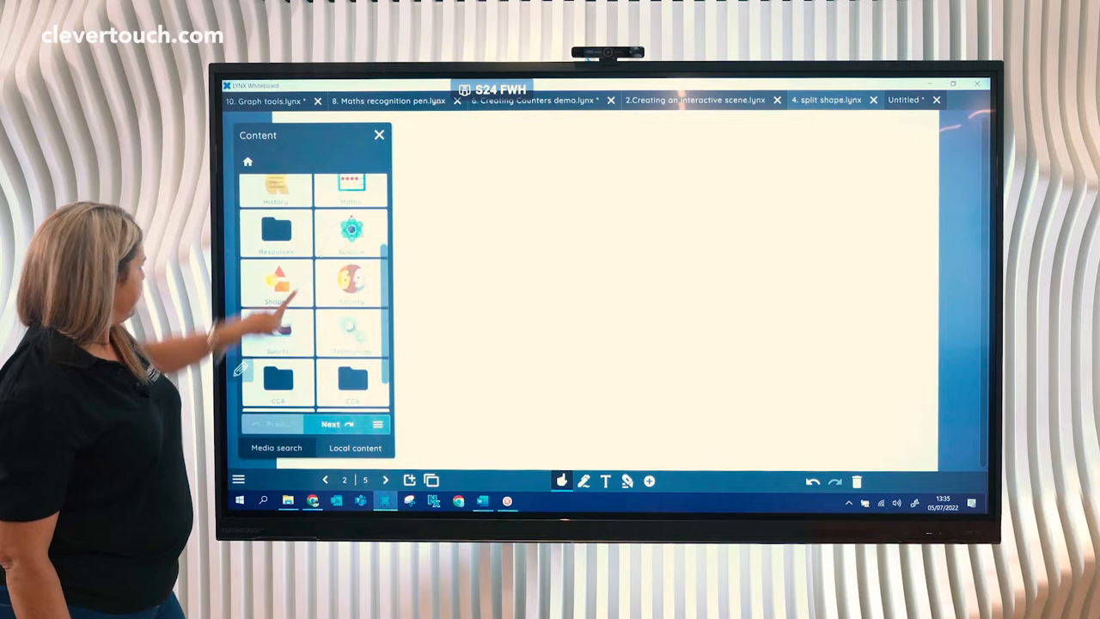
left_click(275, 283)
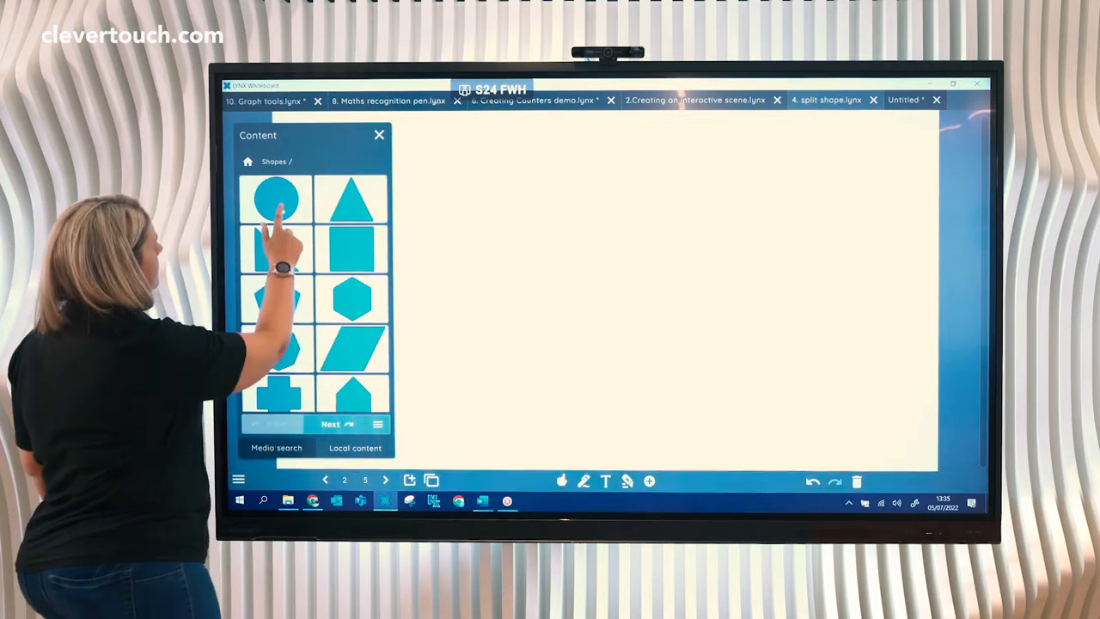
- Drop a circle near the page centre and divide it into eight red sectors
left_click_drag(273, 199, 612, 241)
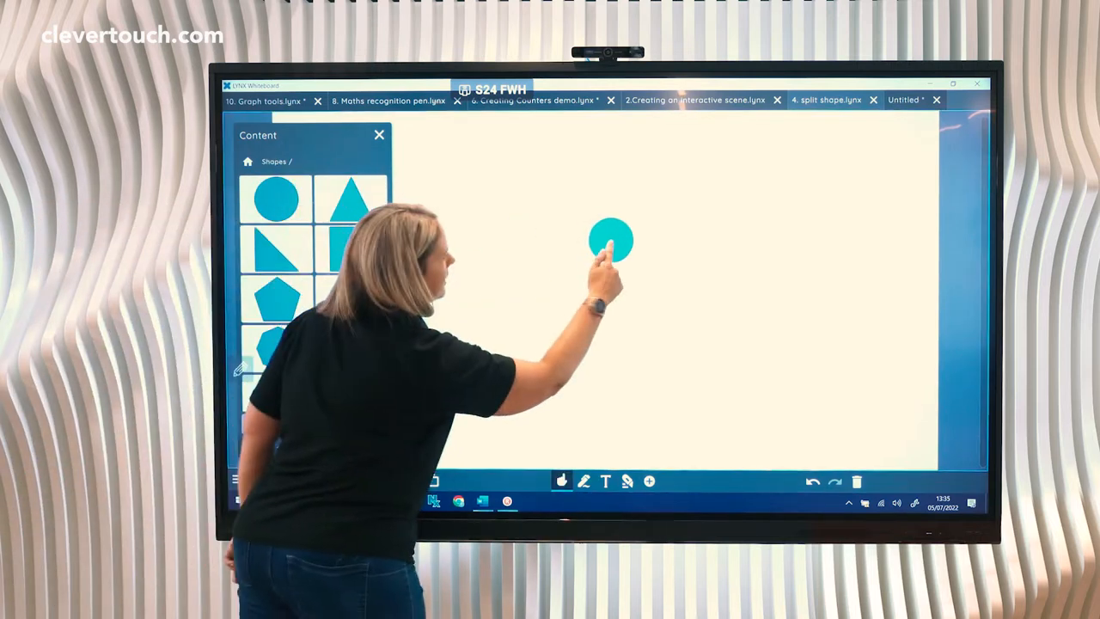
left_click(611, 240)
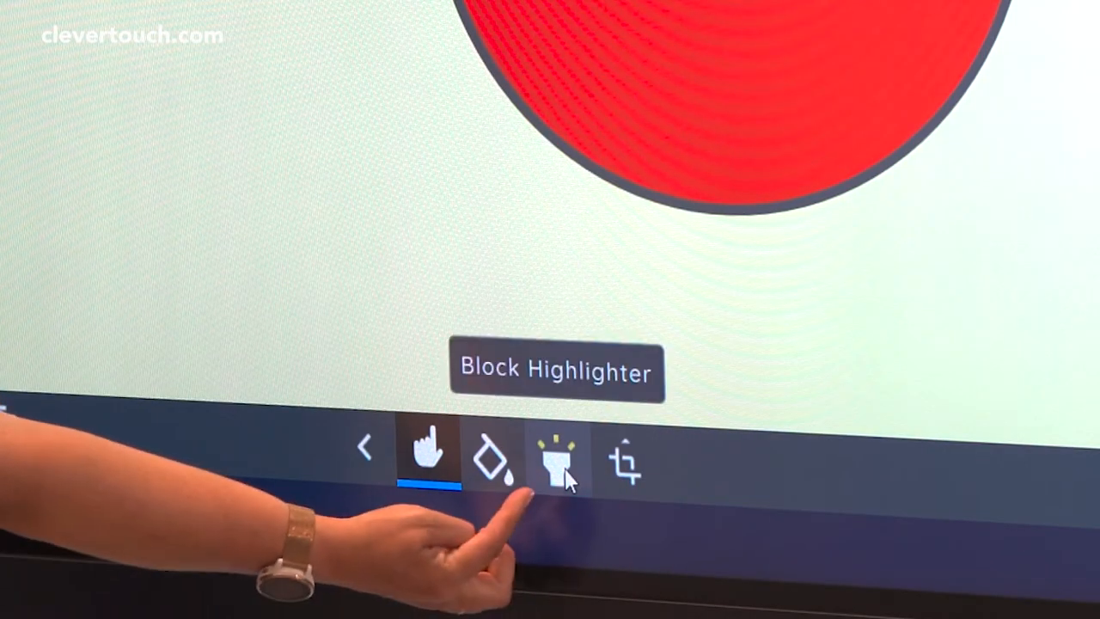
left_click(623, 460)
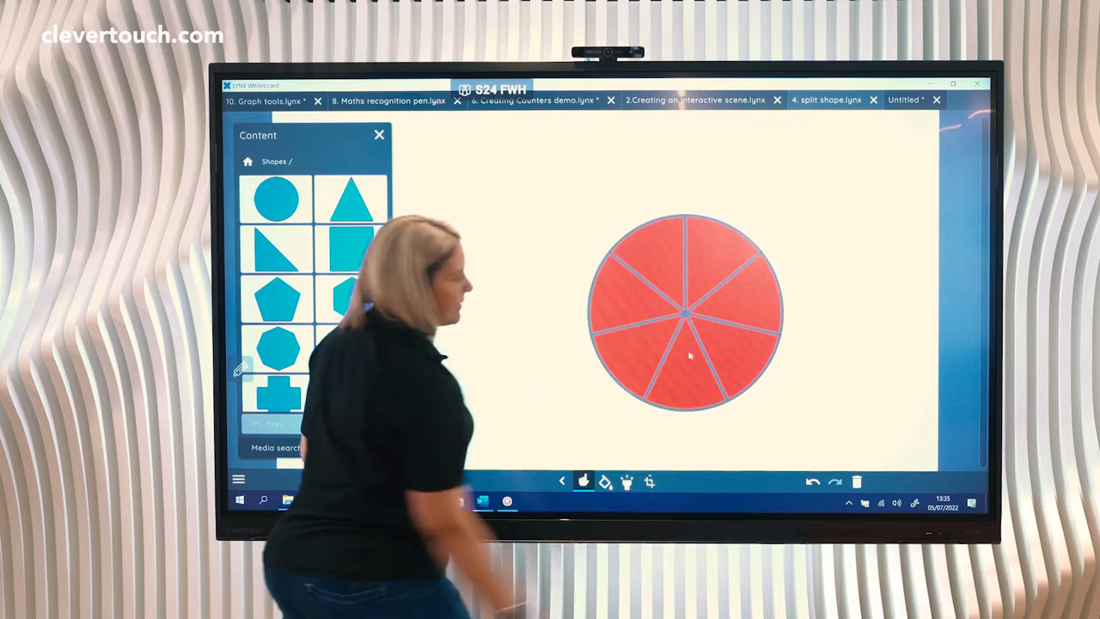
- Drag one sector away from the circle and fill it yellow
left_click_drag(679, 301, 567, 275)
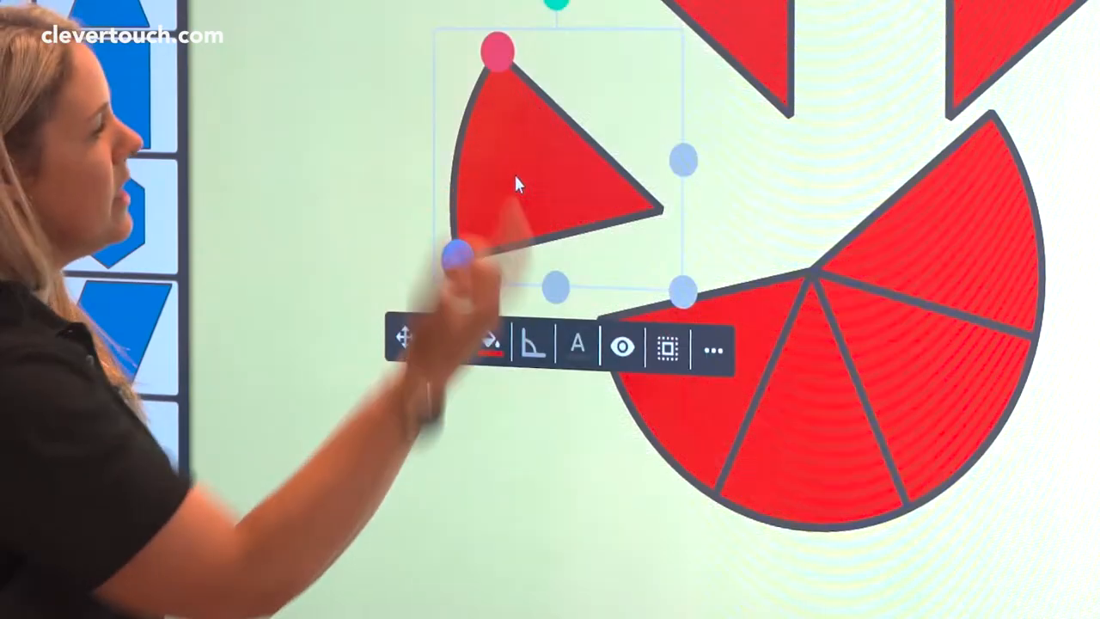
left_click(490, 348)
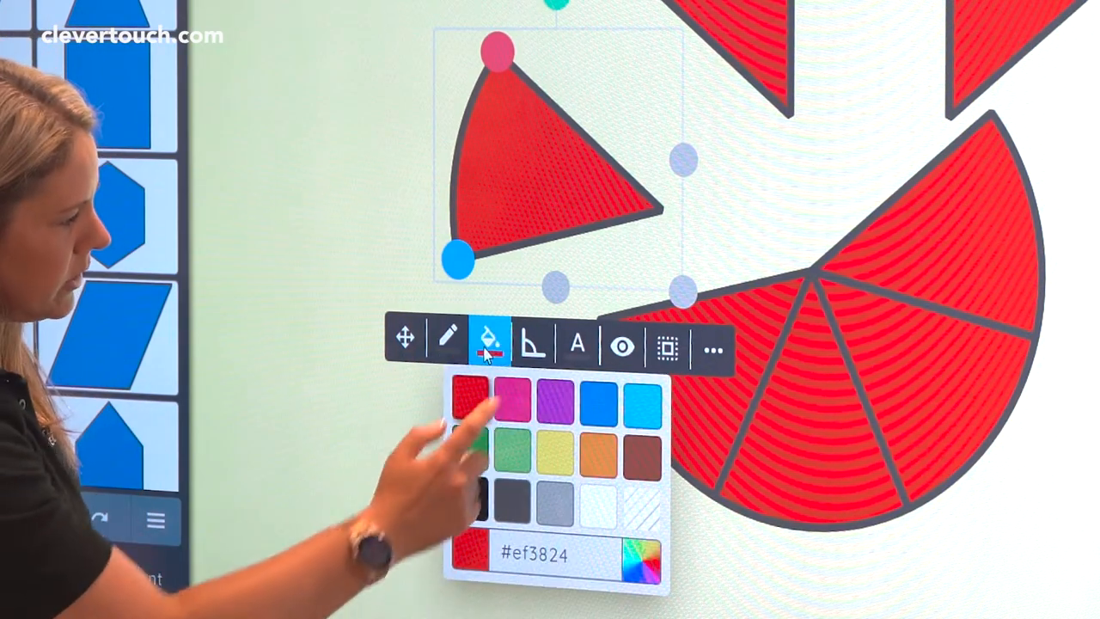
left_click(554, 447)
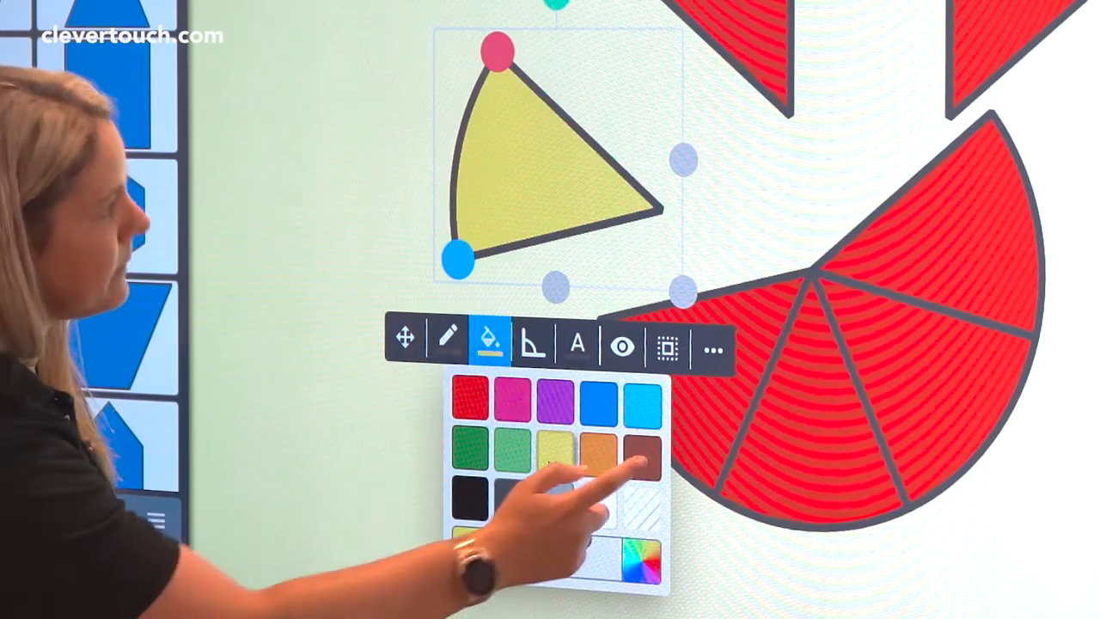
left_click(472, 498)
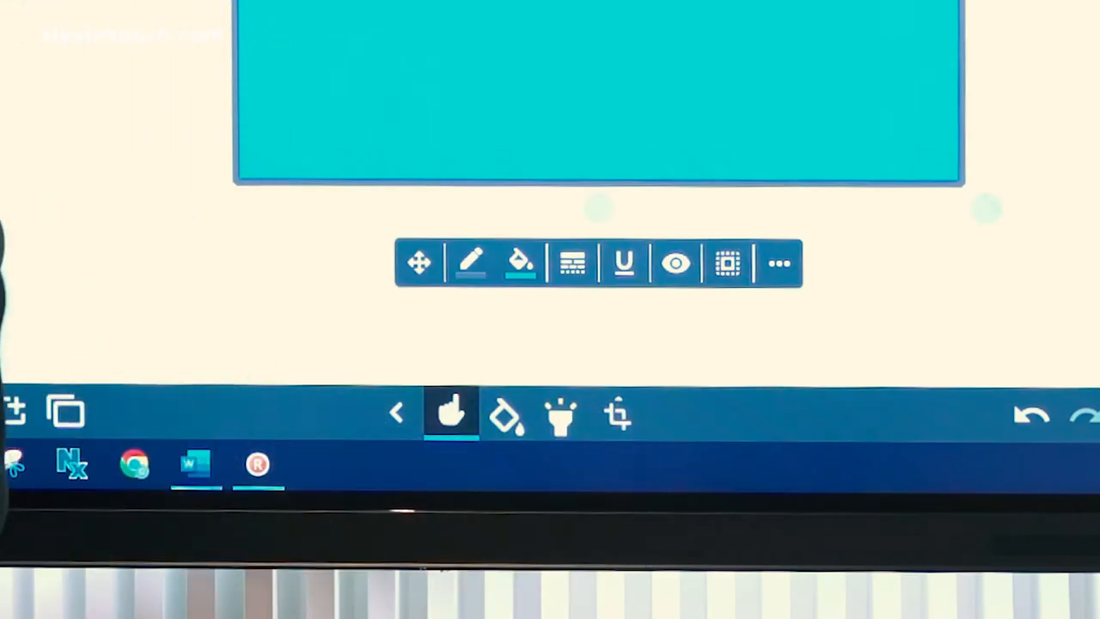
- Split the turquoise rectangle into separate blocks using the shape's split option
left_click(617, 415)
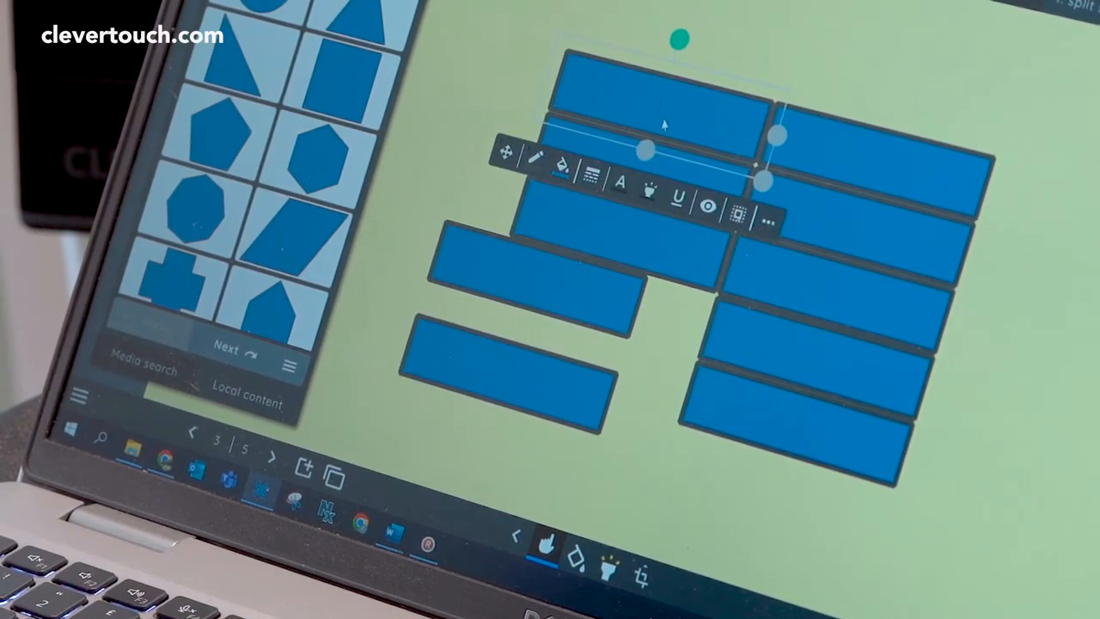
- Type the words 'The', 'climbed', 'enormous' and the rest into the blocks
type("The")
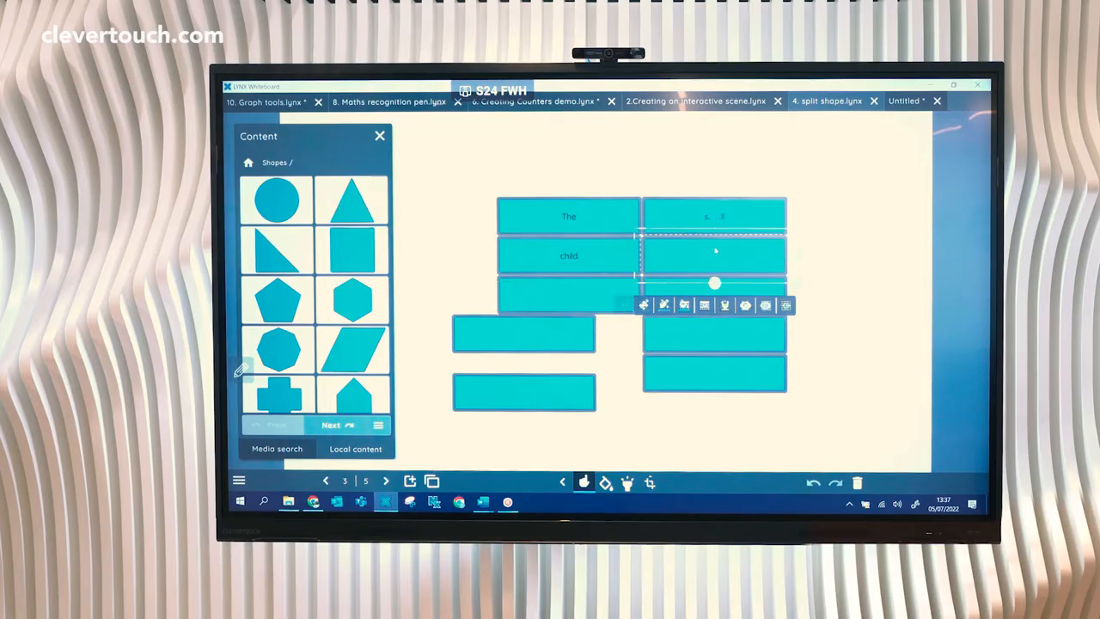
type("climbed")
left_click(524, 333)
type("of")
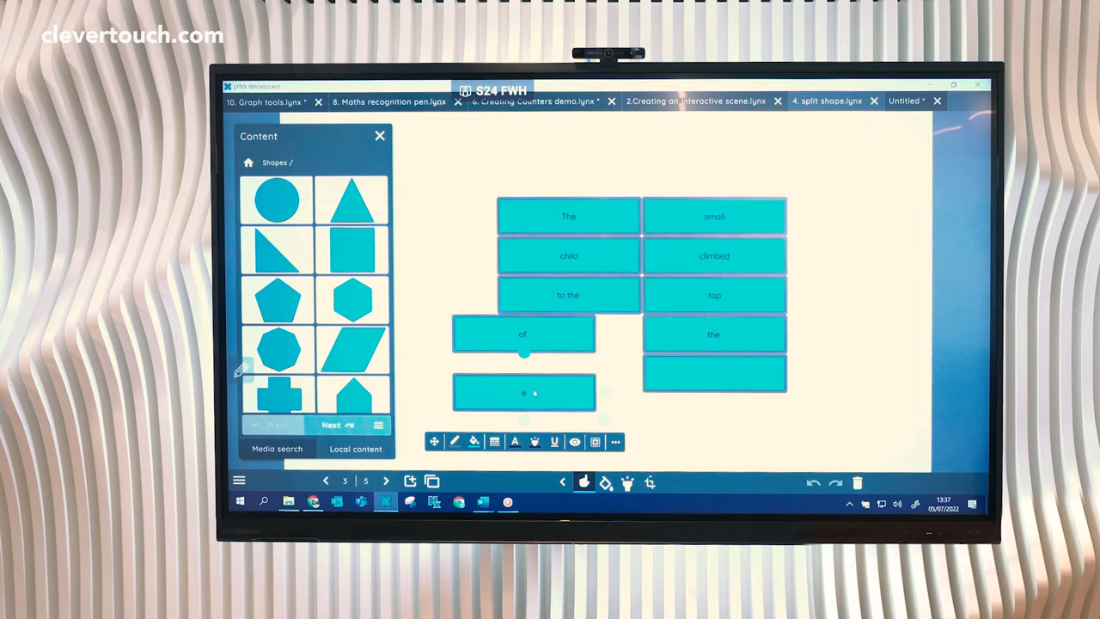
type("enormous")
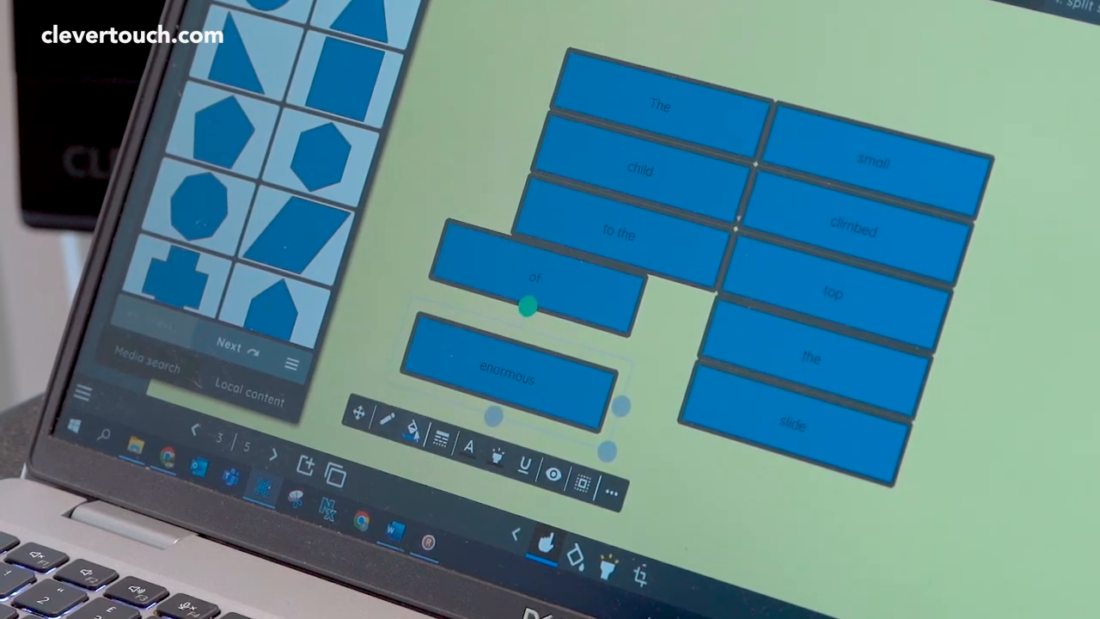
- Fill the 'enormous' block green, then select the 'small' block
left_click(415, 431)
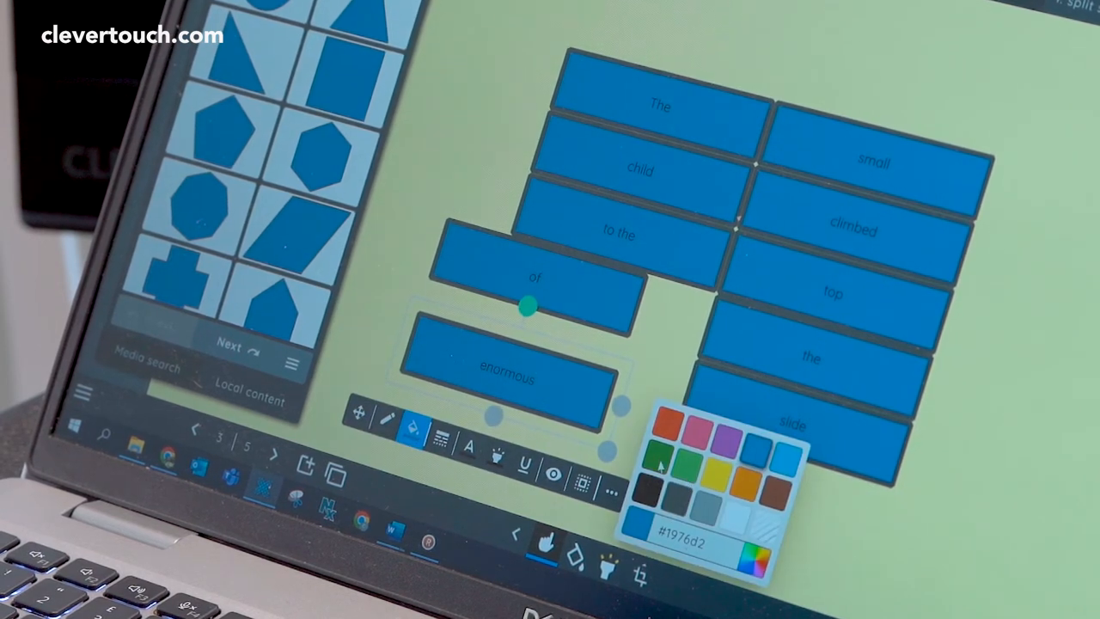
left_click(678, 457)
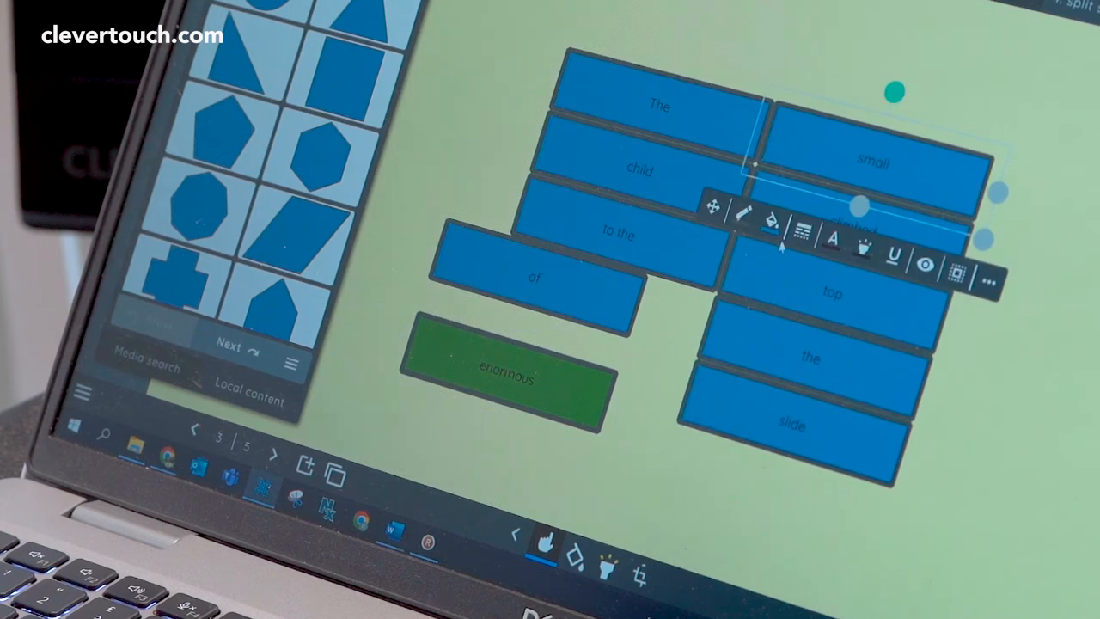
left_click(769, 223)
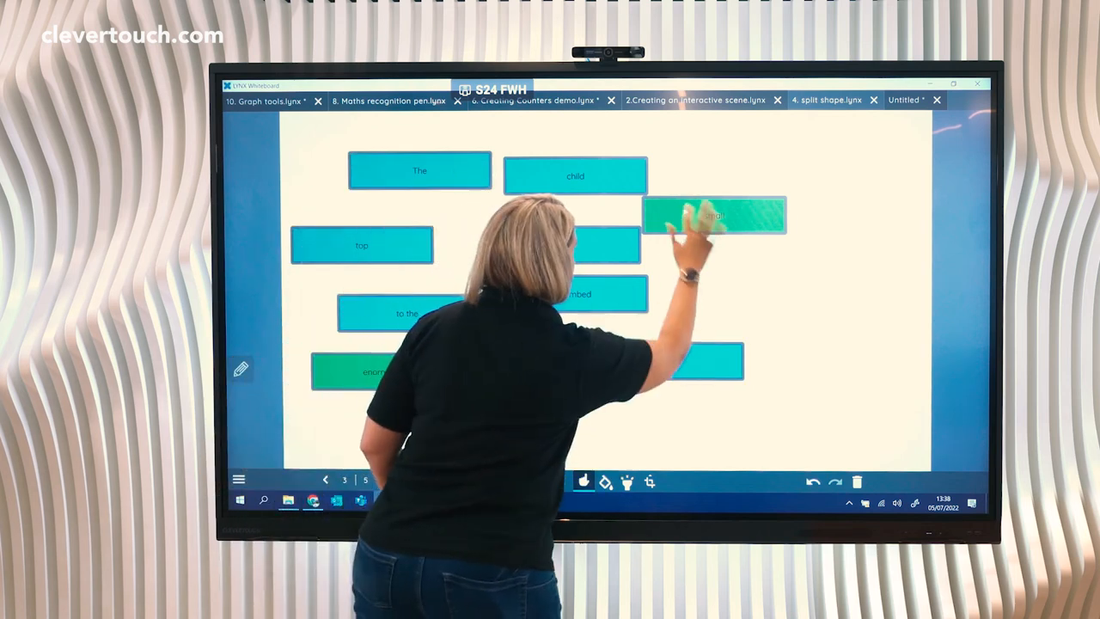
- Drag the green 'small' block to the right among the scrambled words
left_click_drag(713, 215, 744, 305)
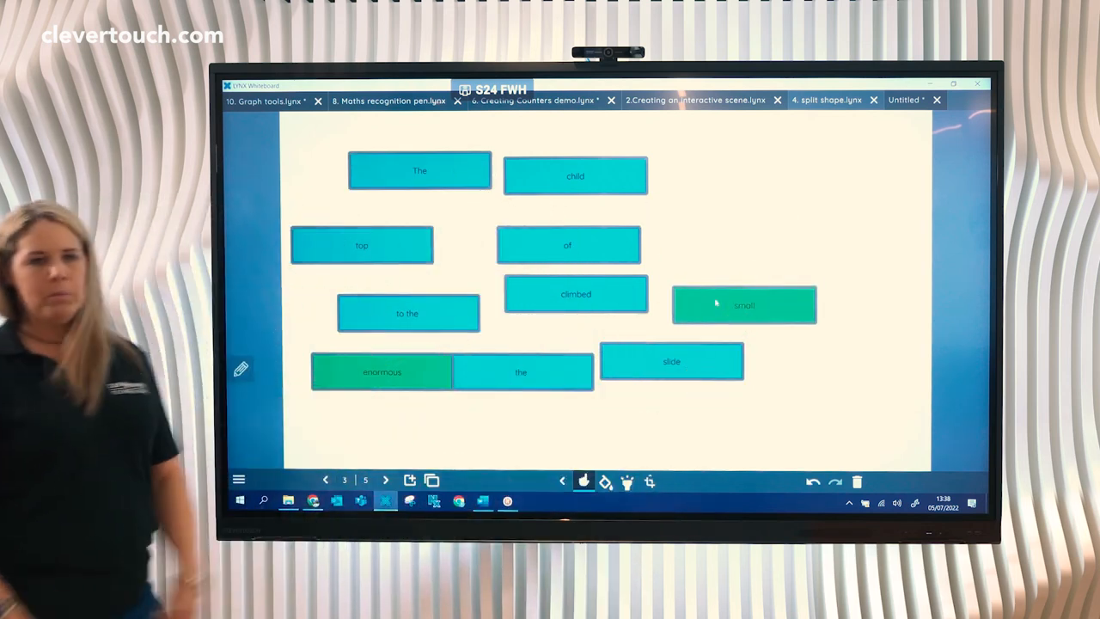